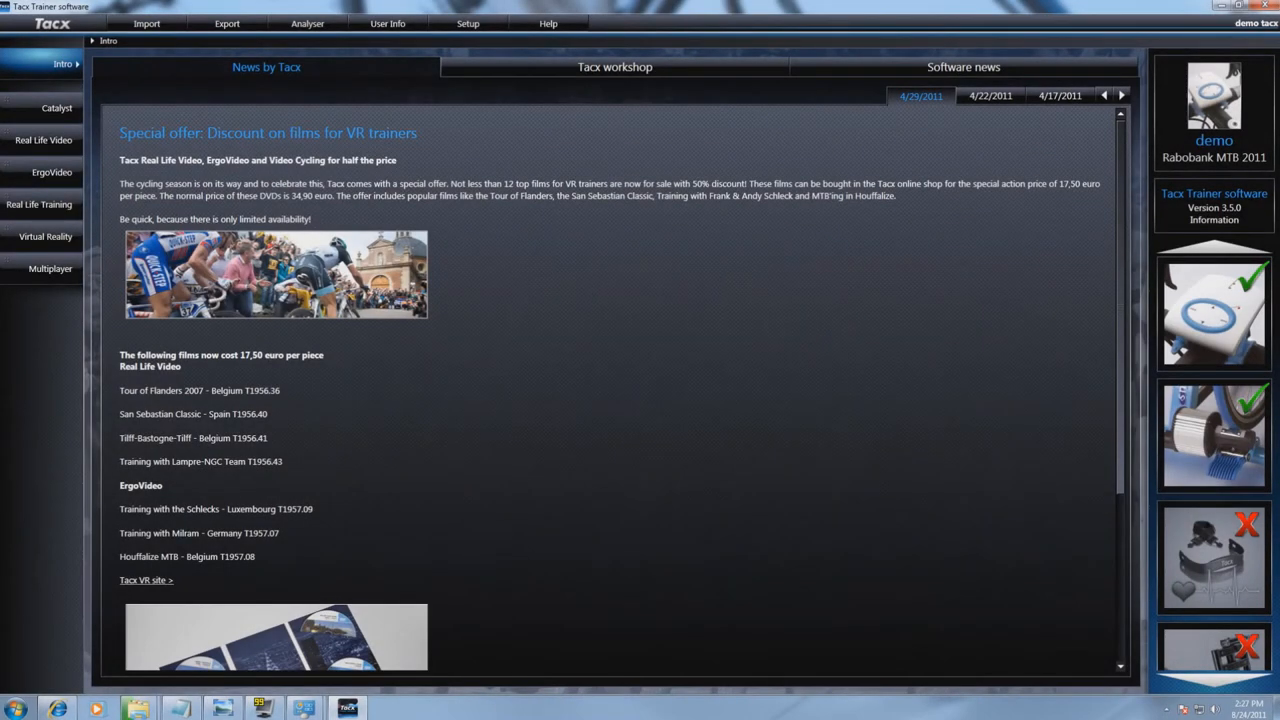
Step: Open Edit course under Real Life Video to reach the course-editing page
{"action": "left_click", "coordinate": [43, 140]}
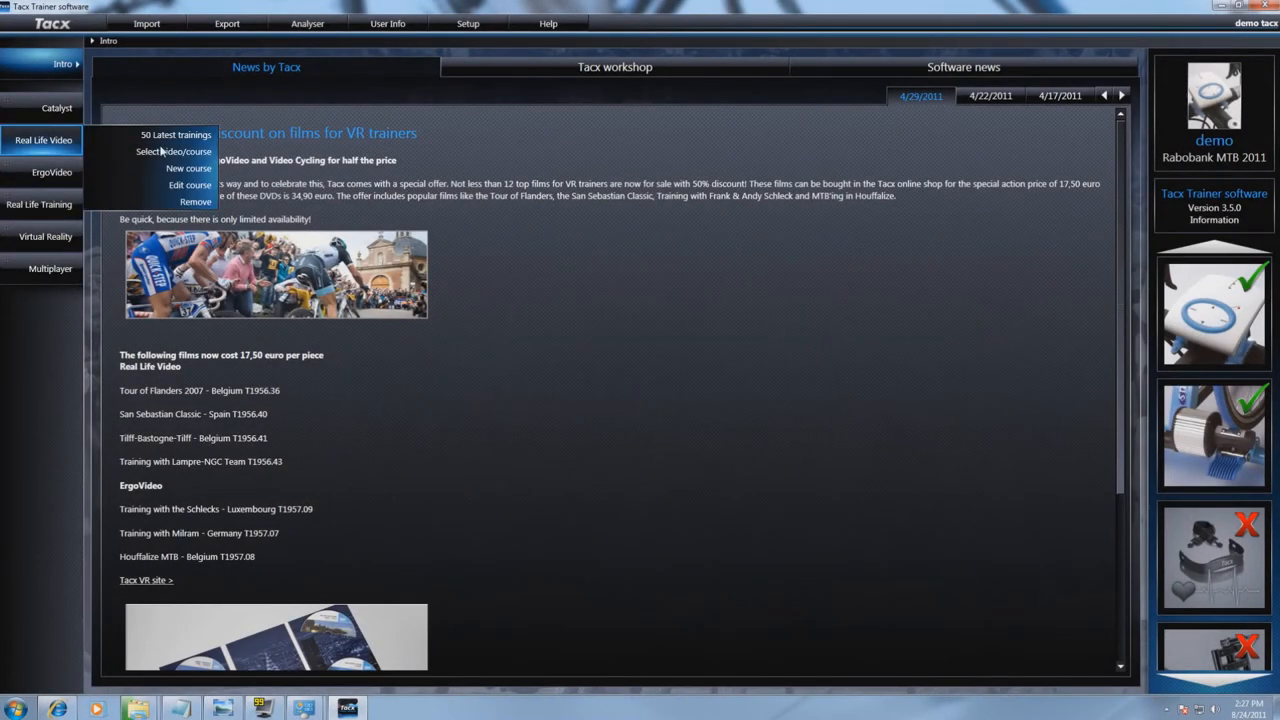
{"action": "left_click", "coordinate": [189, 185]}
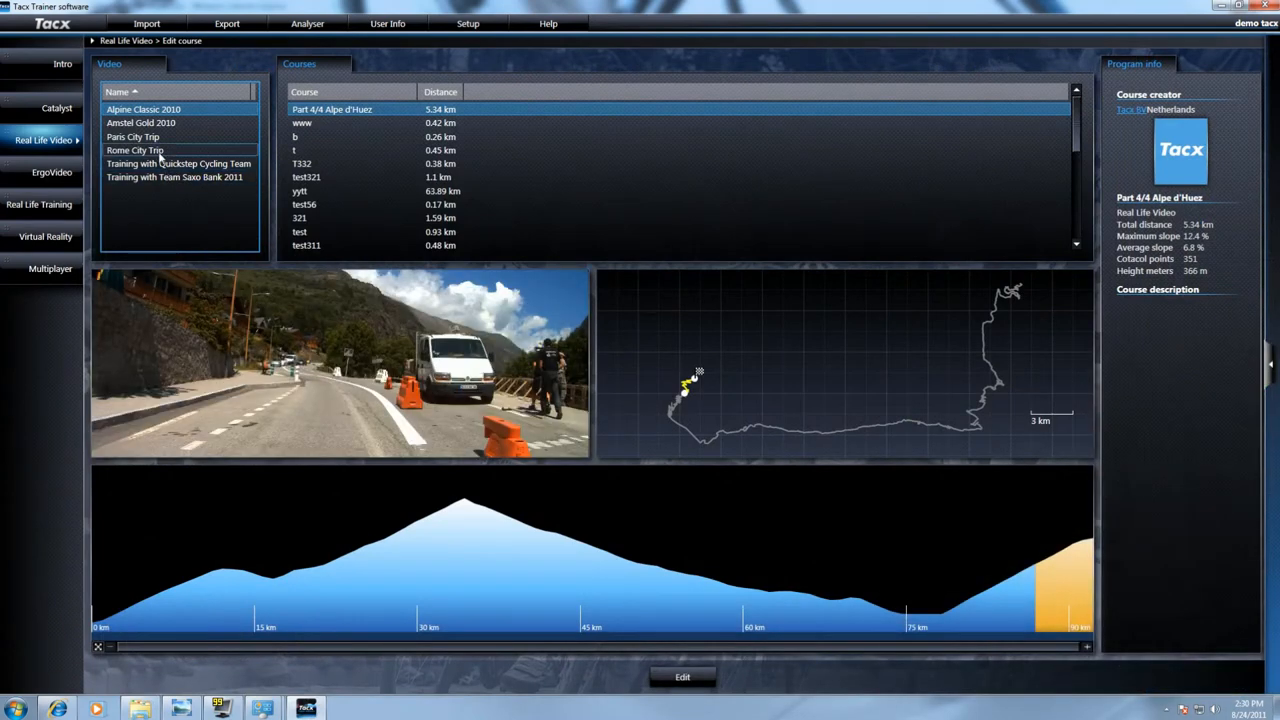
Step: Select the Paris City Trip video to list its Part 1 and Part 2 courses
{"action": "left_click", "coordinate": [133, 136]}
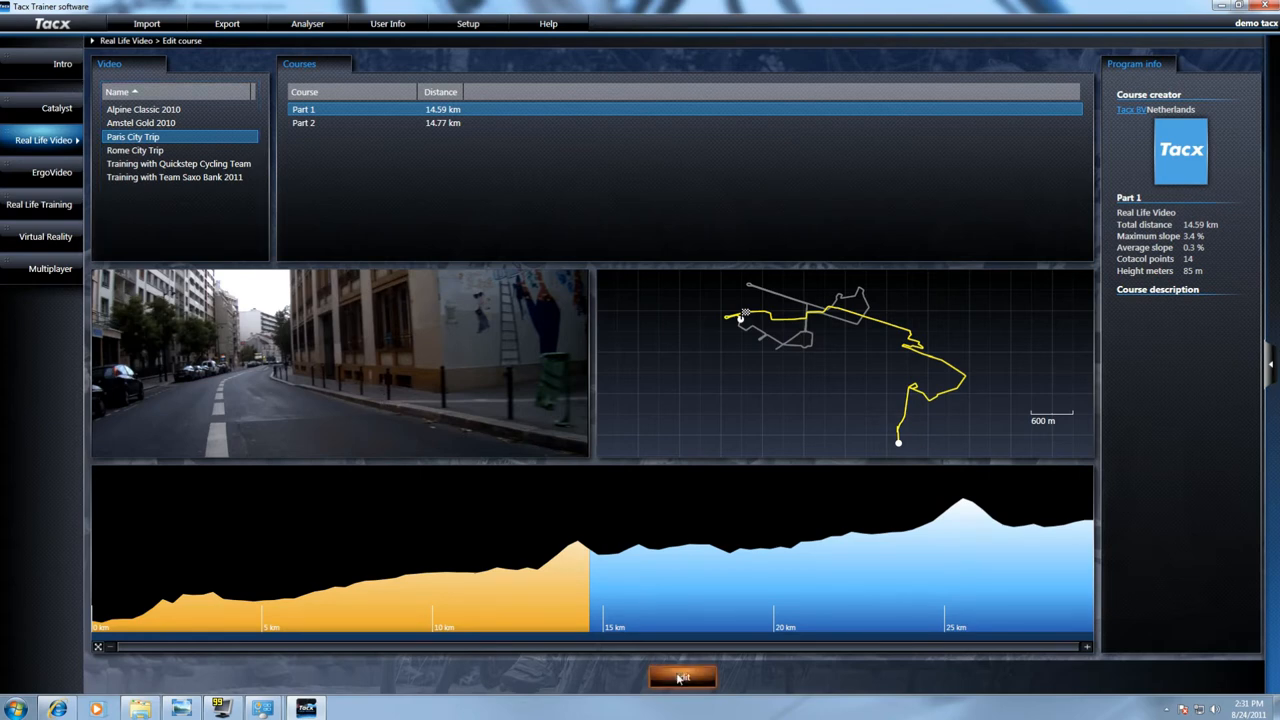
{"action": "left_click", "coordinate": [682, 677]}
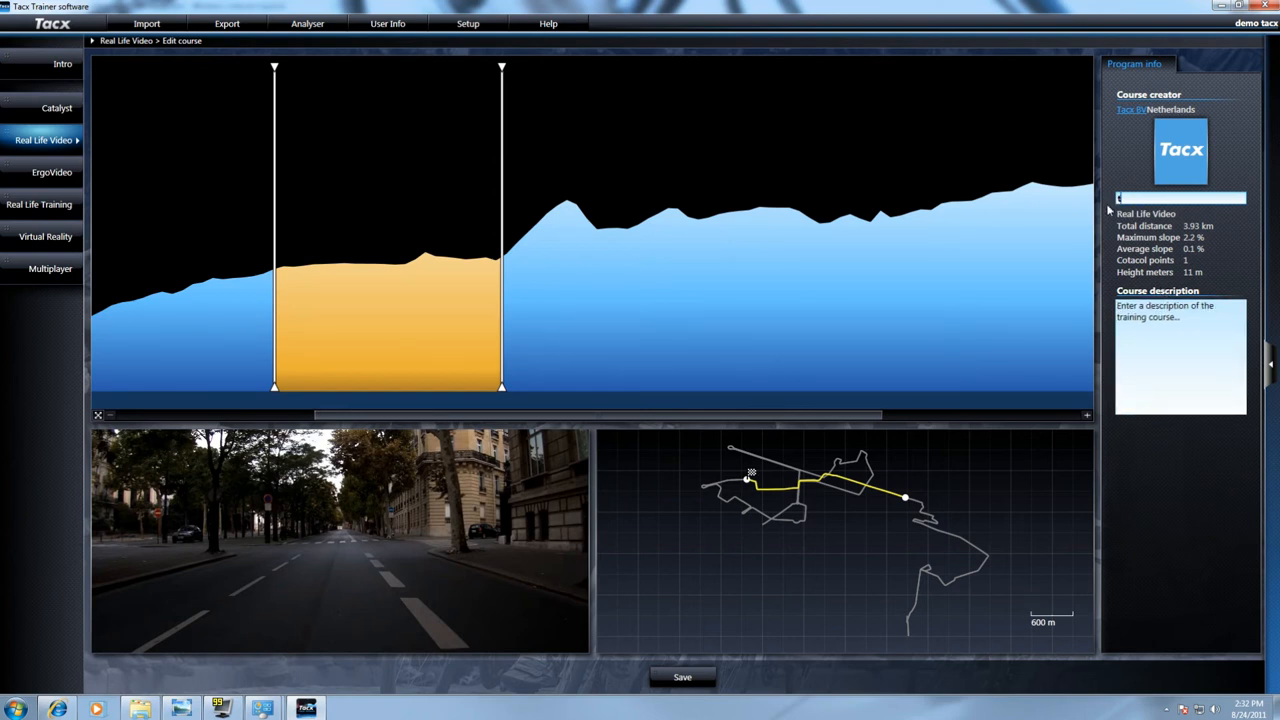
Step: Name the 3.93 km yellow section 'test' and move to the course description
{"action": "type", "text": "test"}
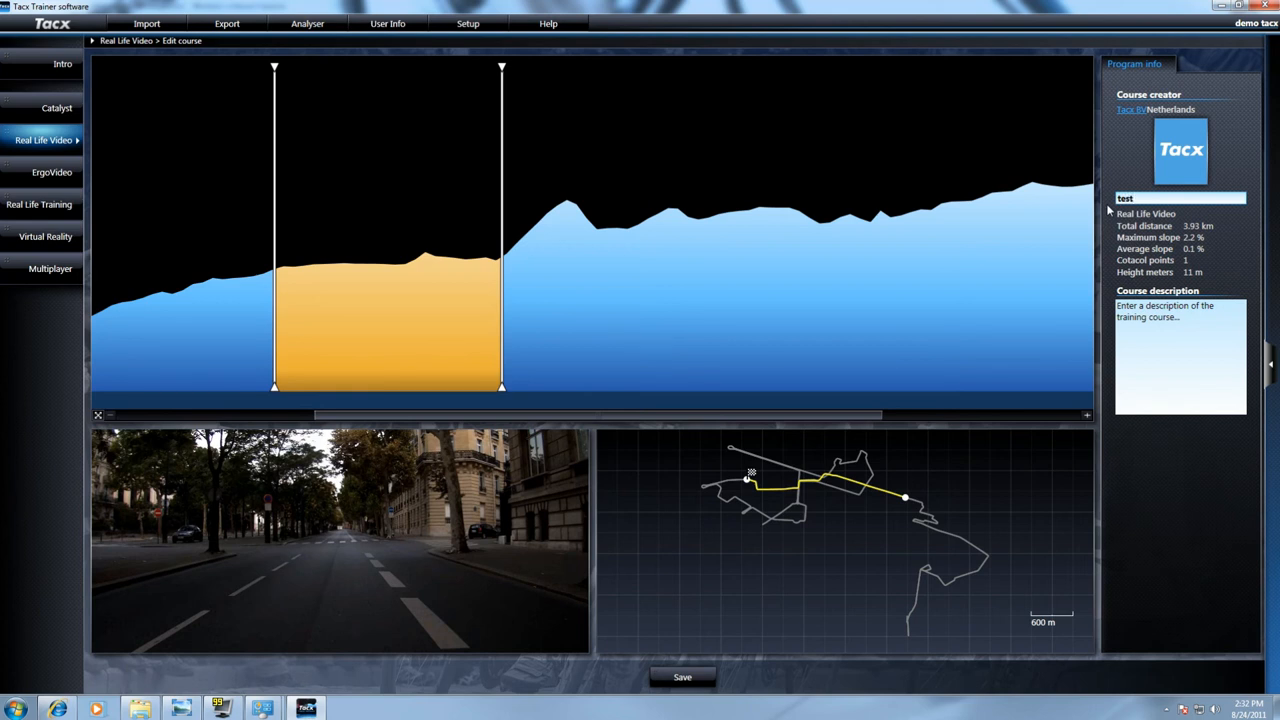
{"action": "left_click", "coordinate": [1180, 355]}
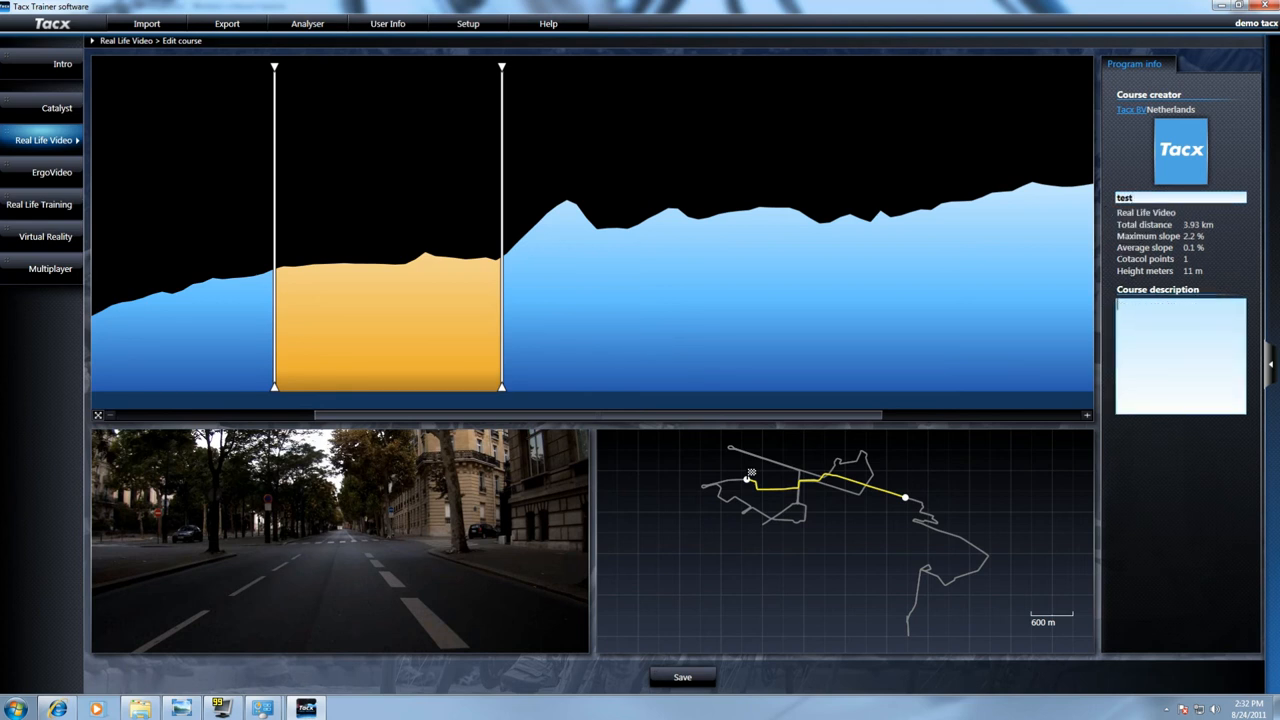
{"action": "mouse_move", "coordinate": [810, 633]}
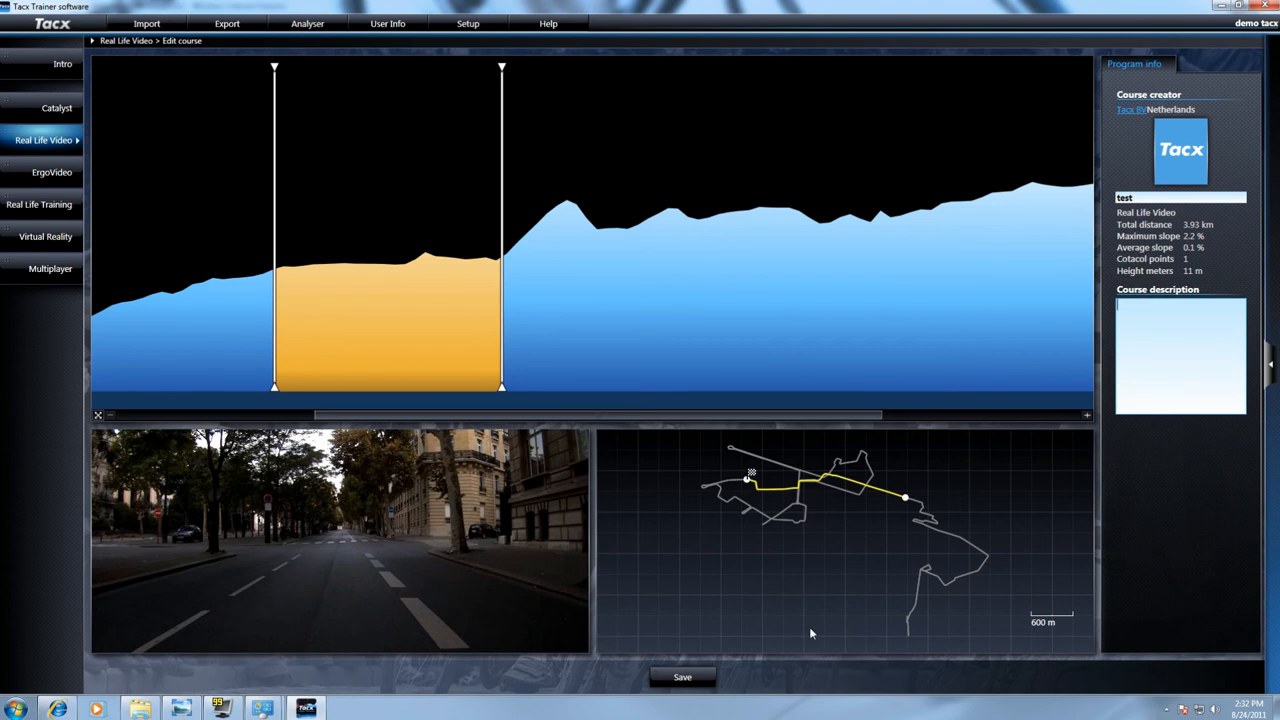